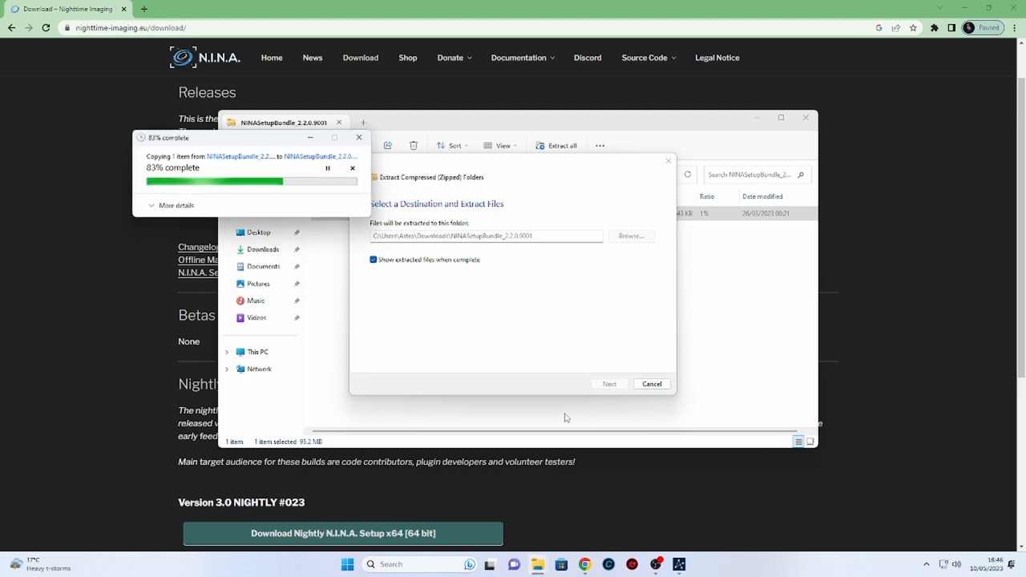
Step: Extract NINASetupBundle_2.2.0.9001.zip into its Downloads folder
{"action": "left_click", "coordinate": [608, 383]}
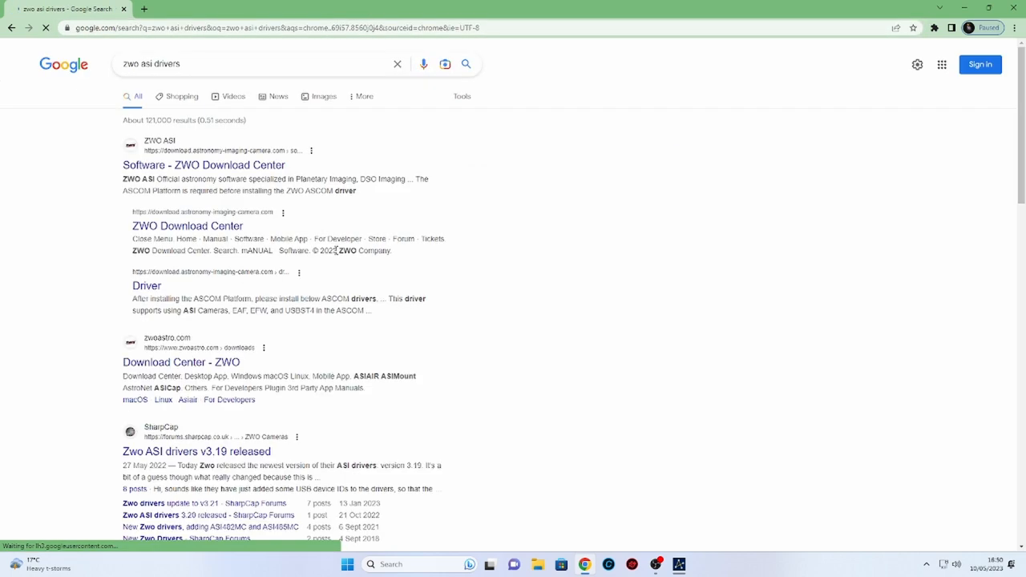
Step: Open the ZWO Download Center software page from the 'zwo asi drivers' search results
{"action": "left_click", "coordinate": [202, 164]}
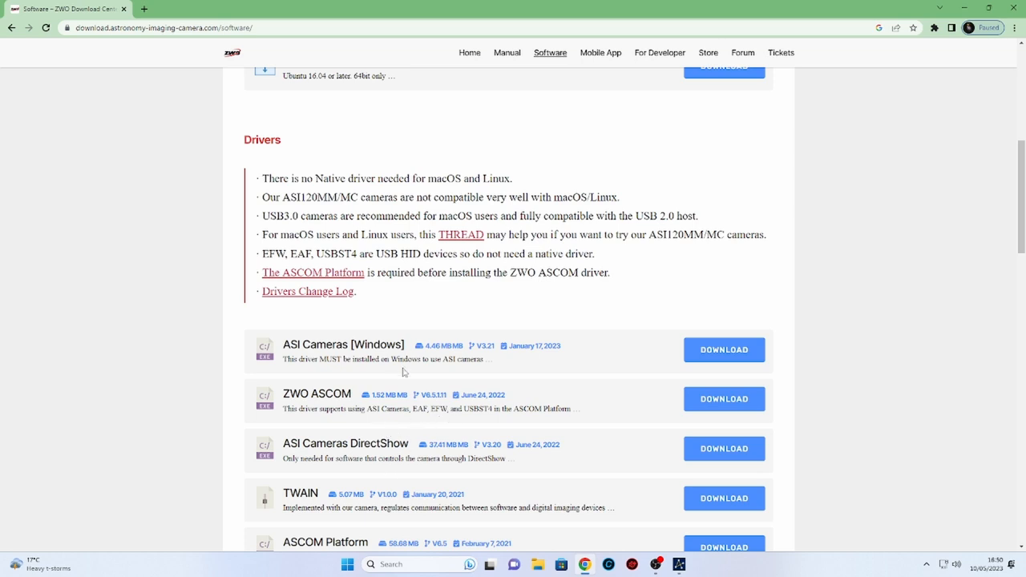
Step: Install ASI Cameras driver 3.21 into the default destination folder
{"action": "left_click", "coordinate": [722, 349]}
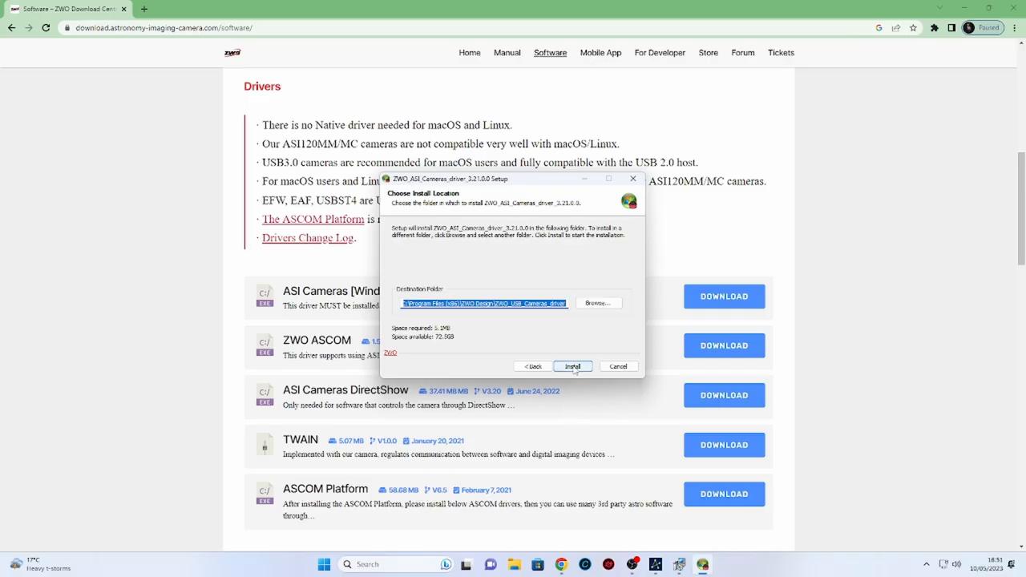
{"action": "left_click", "coordinate": [573, 366]}
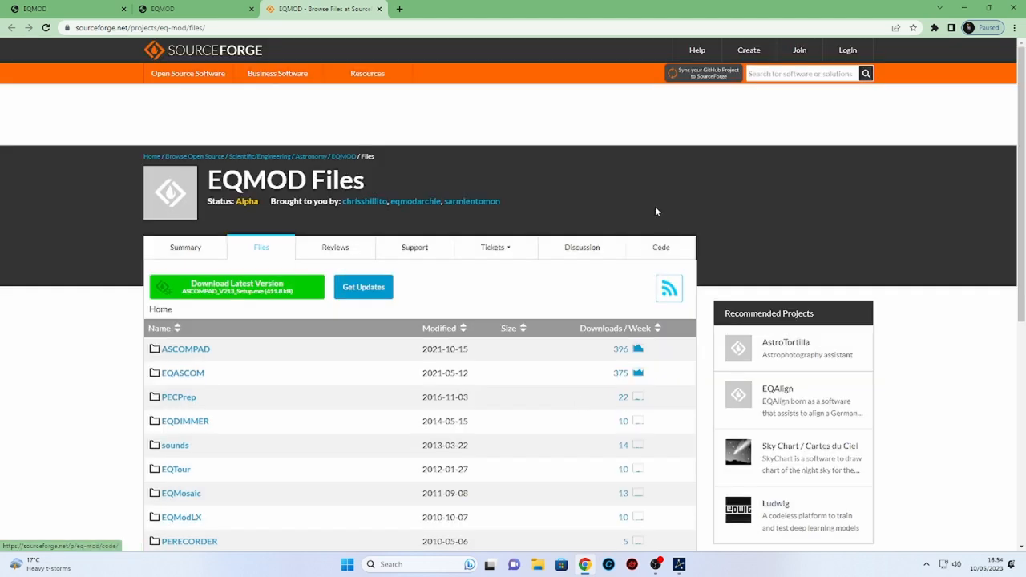
Step: Download the EQMOD installer from the SourceForge project page
{"action": "left_click", "coordinate": [342, 156]}
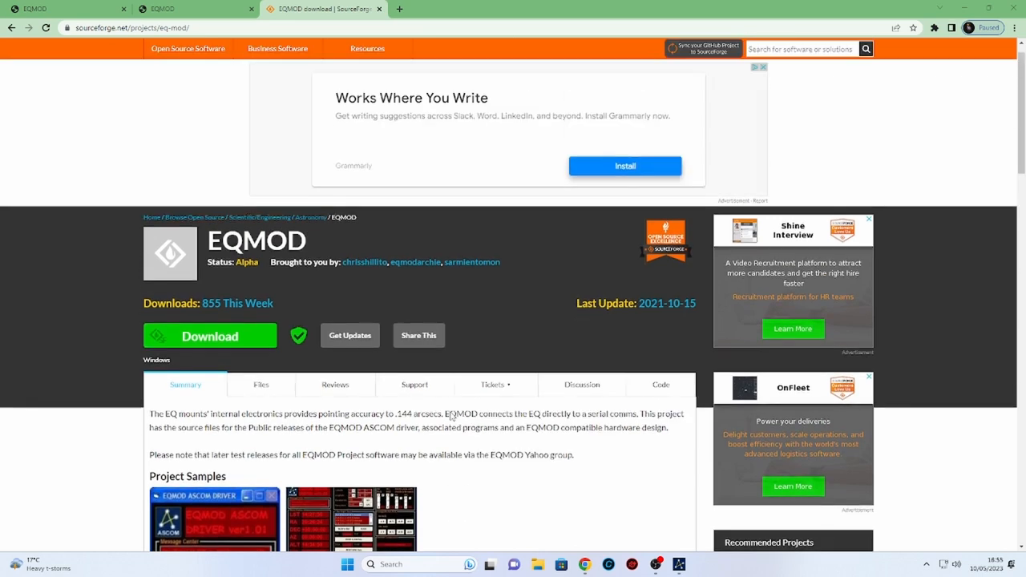
{"action": "left_click", "coordinate": [370, 433]}
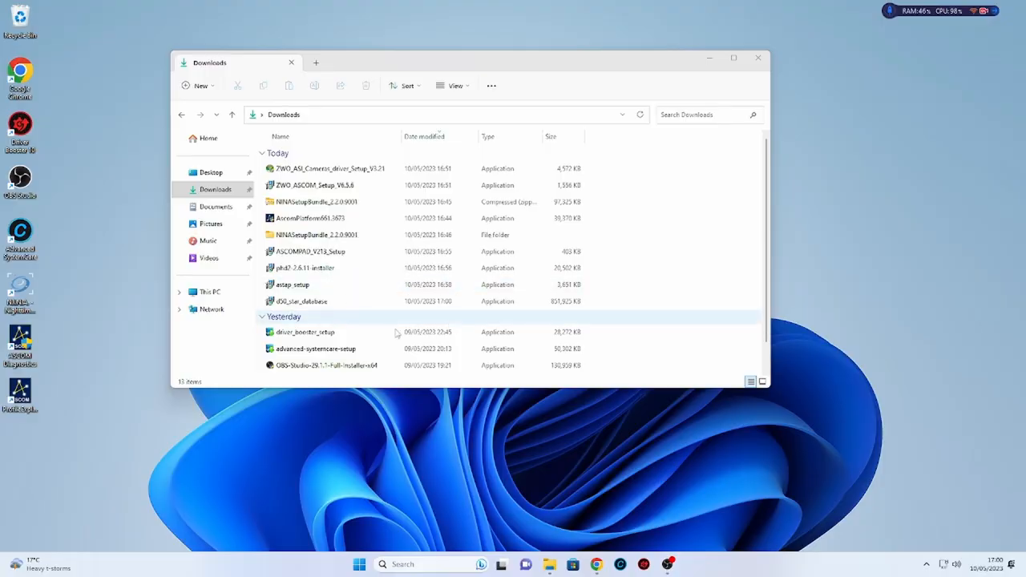
Step: Launch astap_setup from the Downloads folder
{"action": "double_click", "coordinate": [293, 285]}
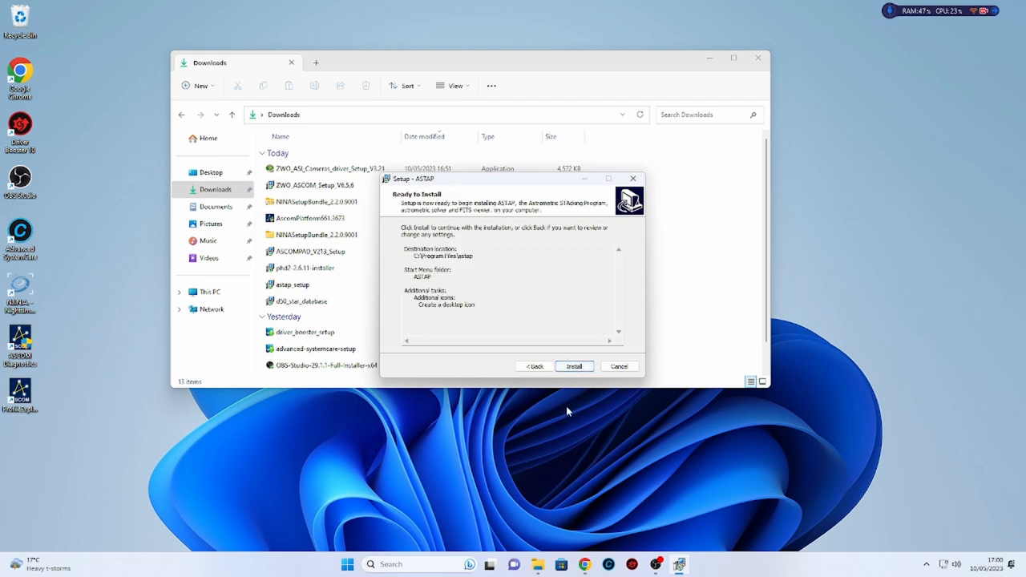
Step: Install ASTAP into Program Files with a desktop icon
{"action": "left_click", "coordinate": [573, 366]}
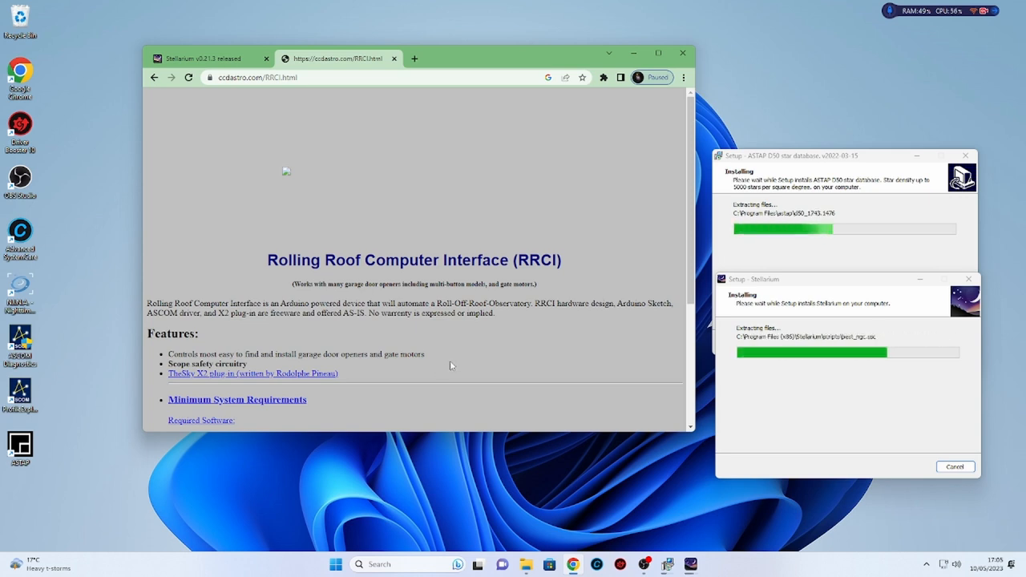
Step: Browse ccdastro.com/RRCI.html while the star database and Stellarium install
{"action": "left_click", "coordinate": [251, 373]}
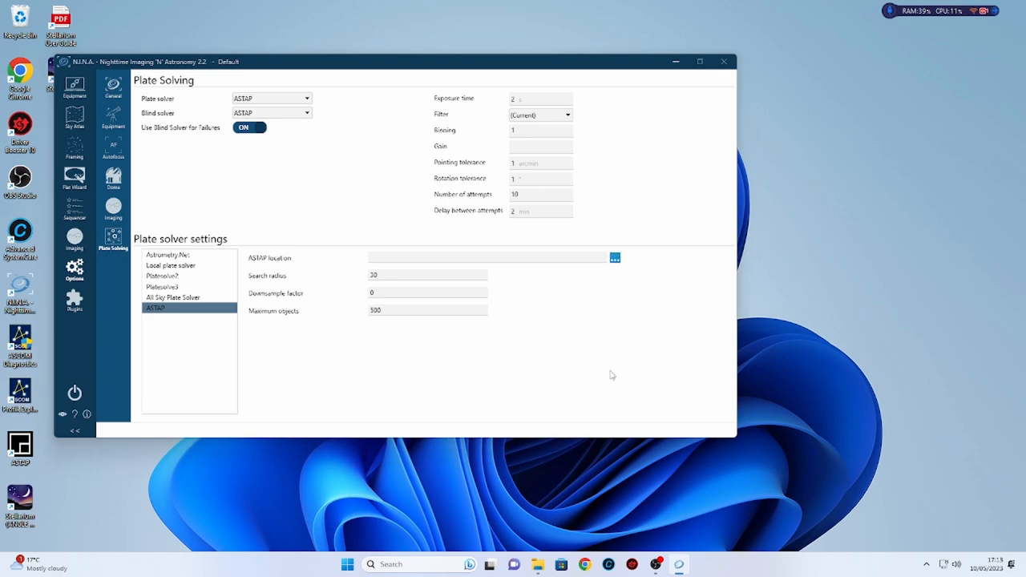
Step: Set ASTAP as plate and blind solver, located at C:\Program Files\astap\astap.exe
{"action": "left_click", "coordinate": [614, 257]}
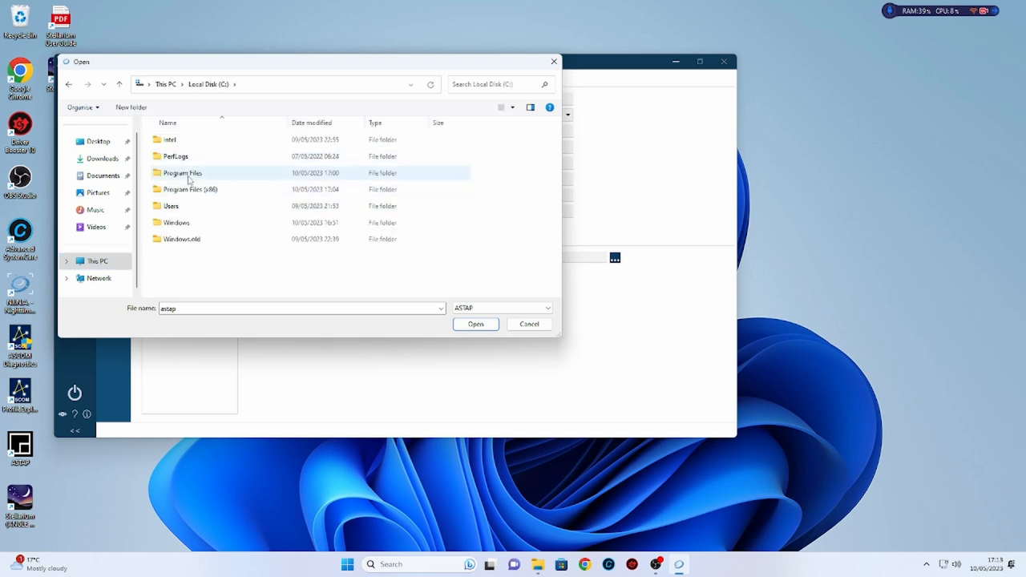
{"action": "left_click", "coordinate": [476, 324]}
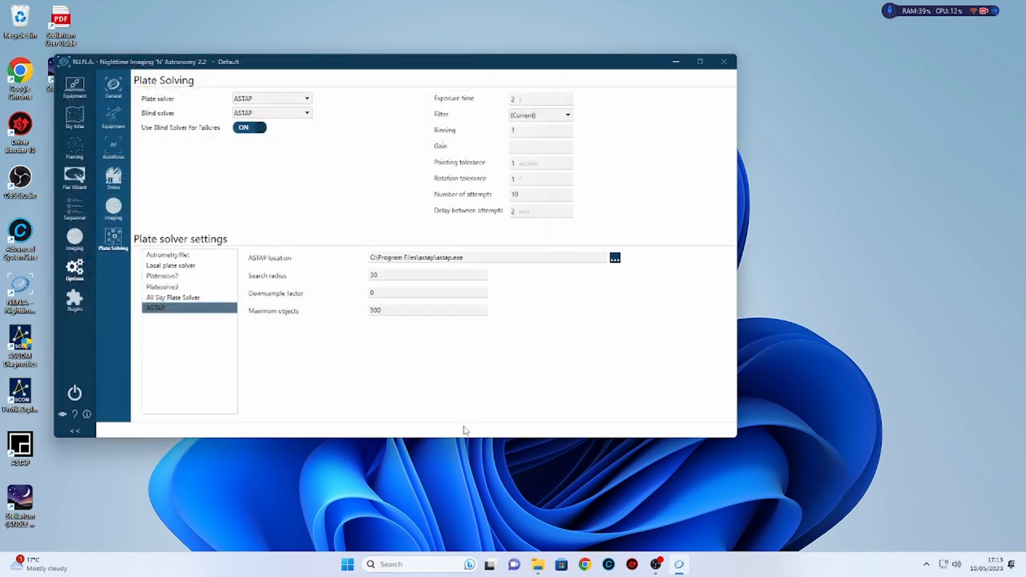
{"action": "left_click", "coordinate": [477, 257]}
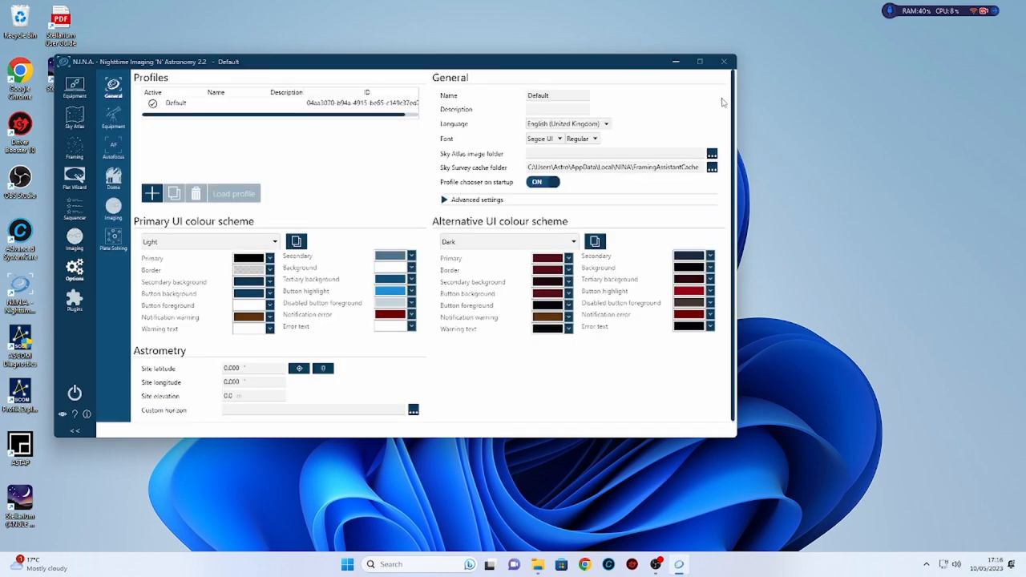
Step: Exit N.I.N.A. to the Windows desktop
{"action": "left_click", "coordinate": [723, 62]}
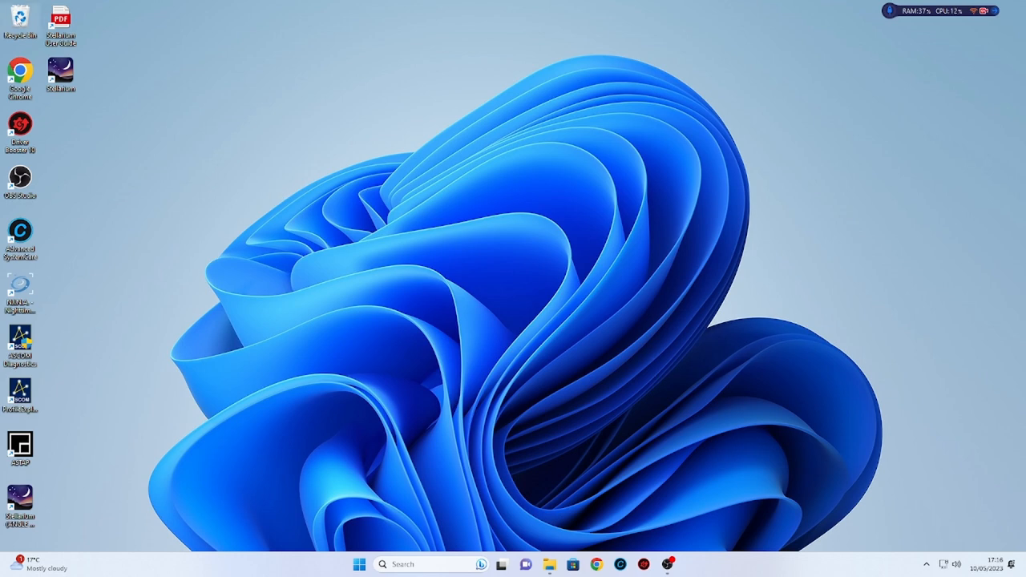